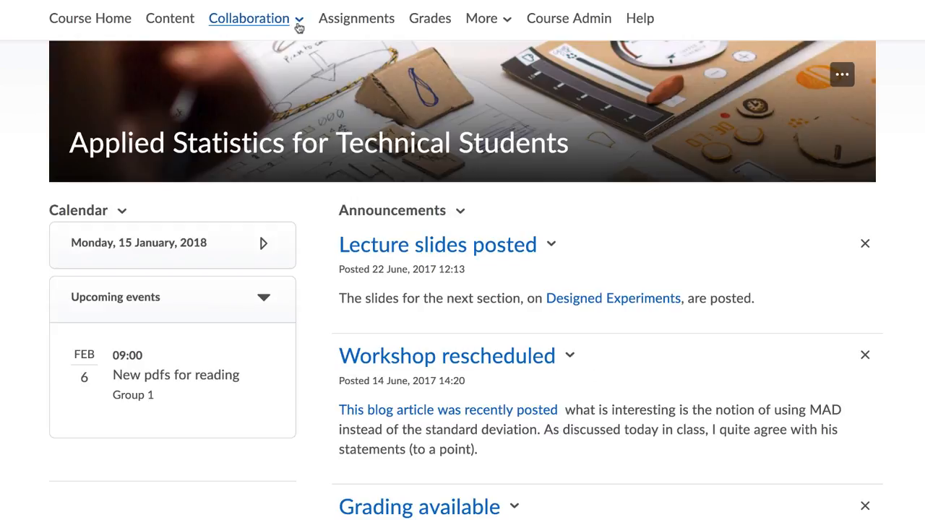
Show the course's Collaboration tools list from the navbar.
click(249, 18)
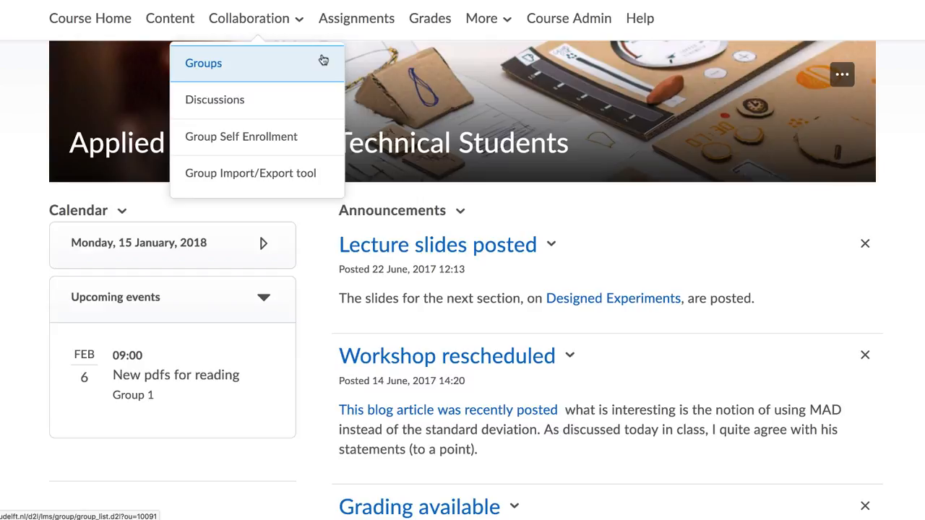
mouse_move(251, 173)
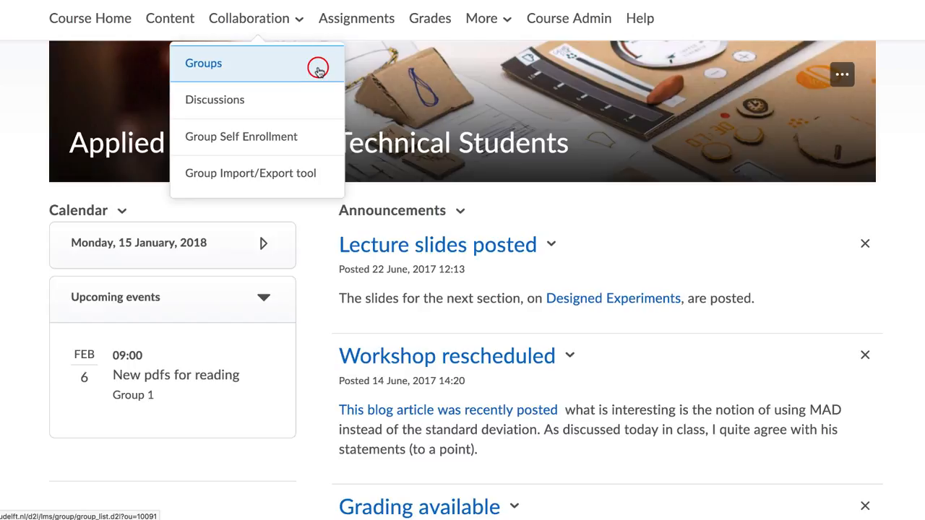
Review the Manage Groups page with Group 1 to Group 4 in the Assignments category.
click(203, 63)
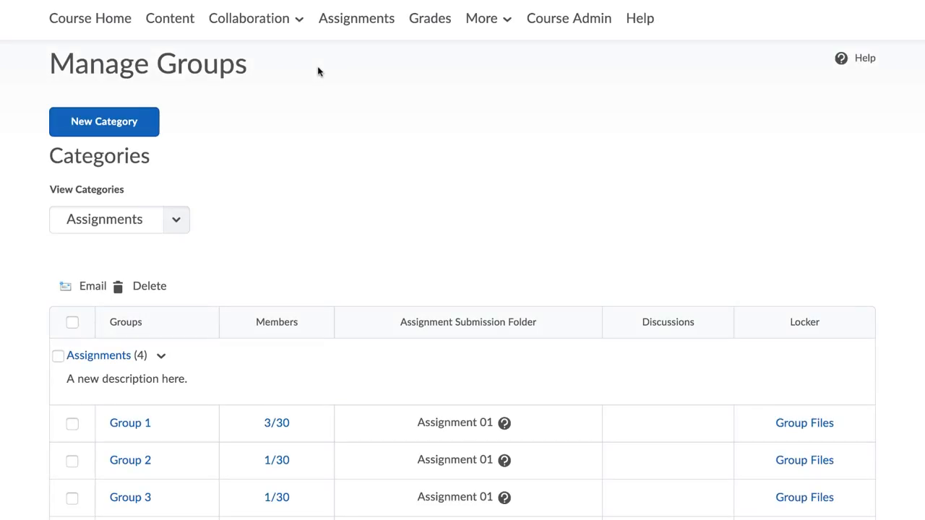
click(119, 220)
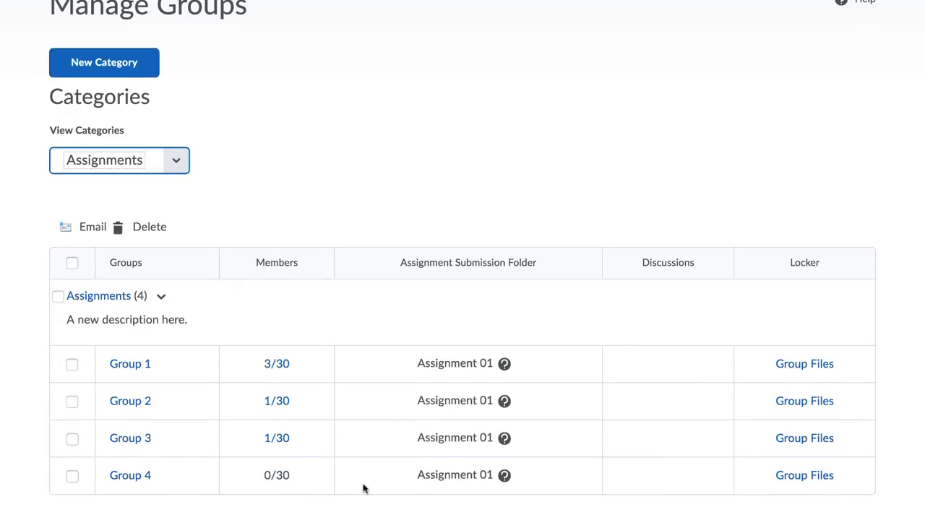
scroll(up, 3)
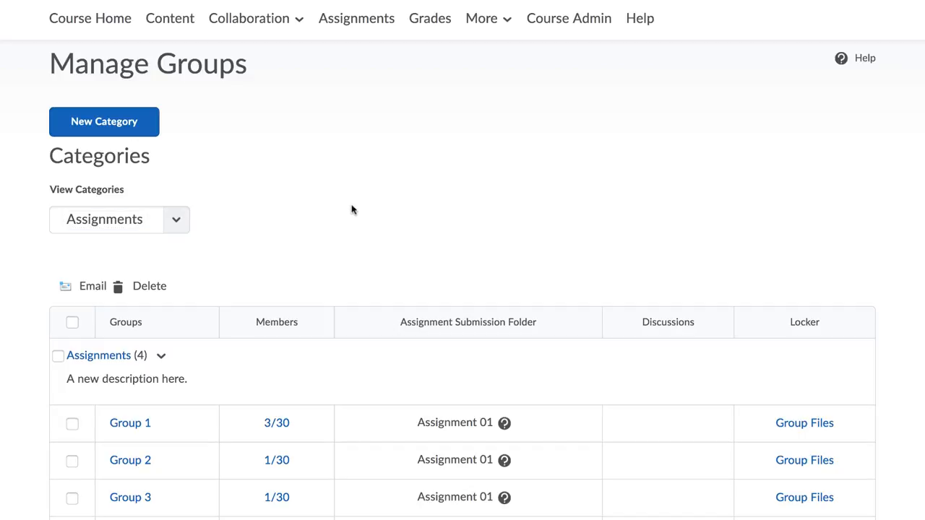
click(249, 18)
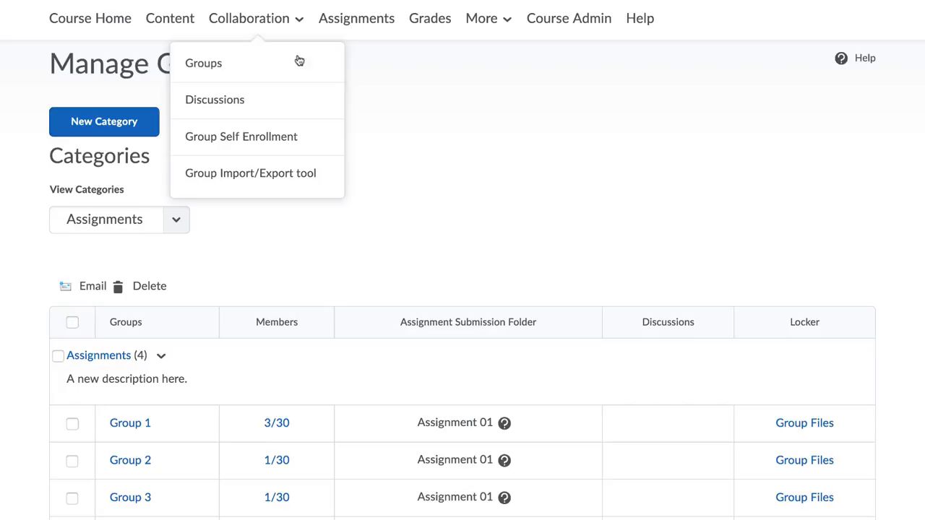
mouse_move(295, 100)
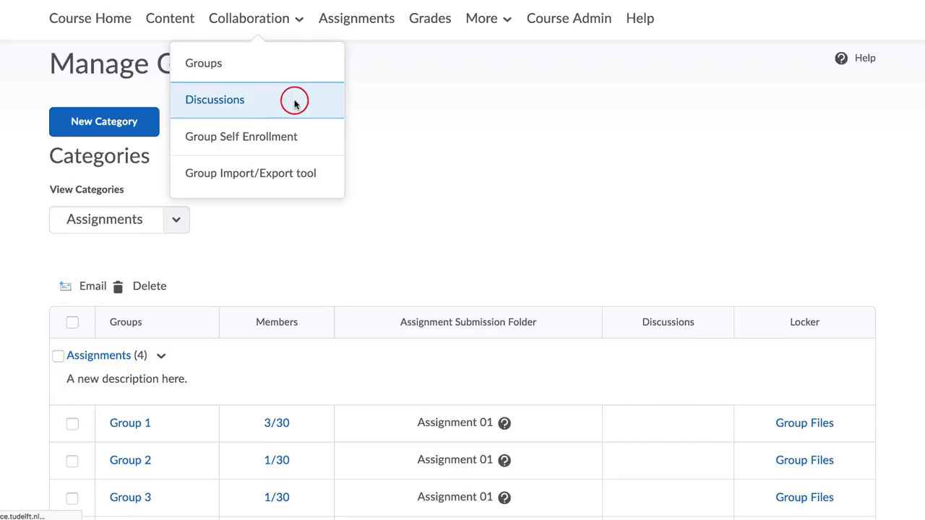
Review the Discussions list with Design of Experiments, Assignments and Workshops topics.
click(214, 100)
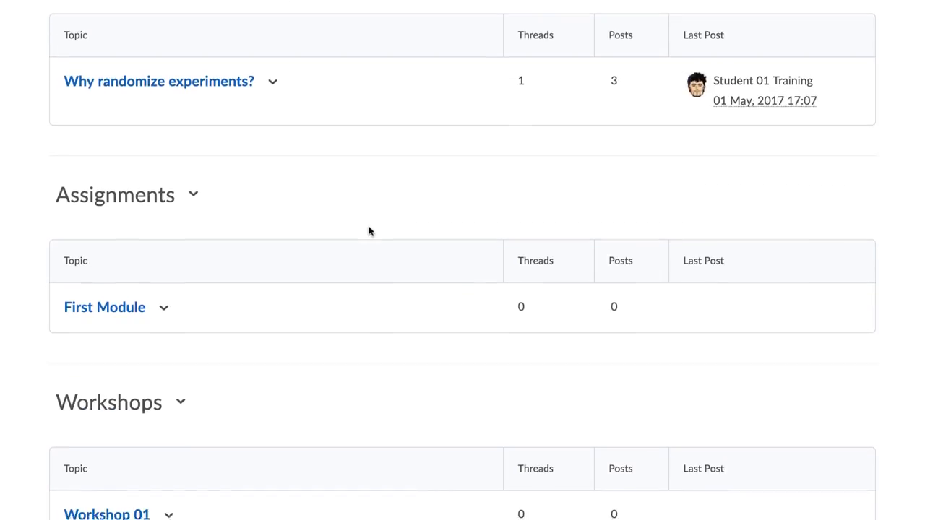
scroll(up, 3)
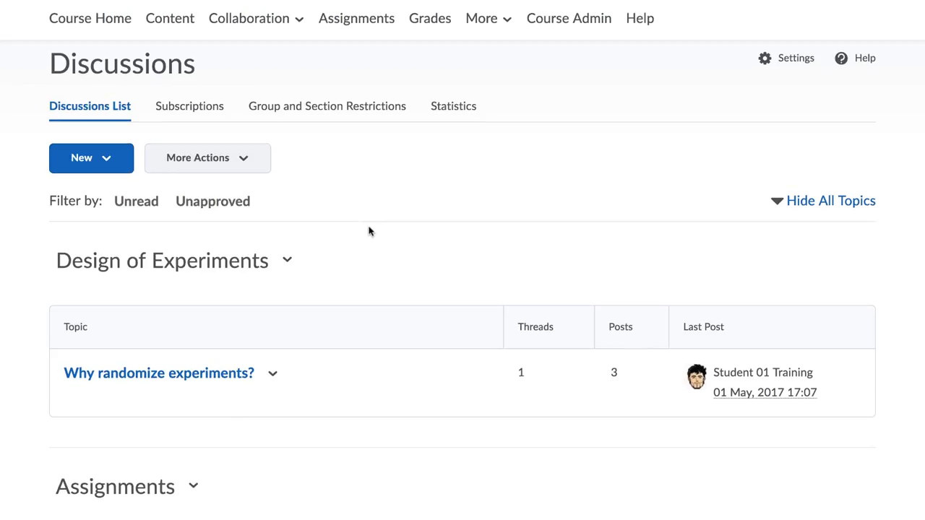
click(249, 17)
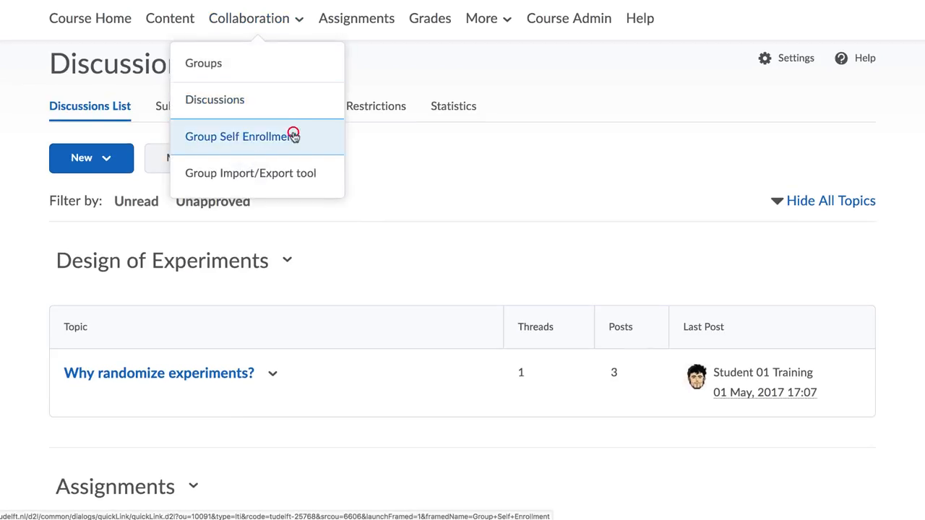
Review Group Self Enrollment for New Group Category with Group 1 and Group 2.
click(241, 136)
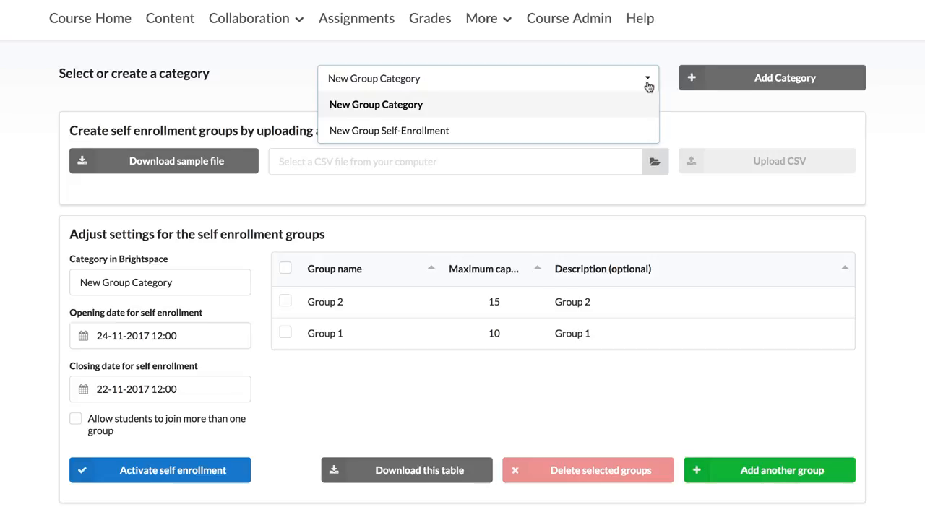
click(376, 105)
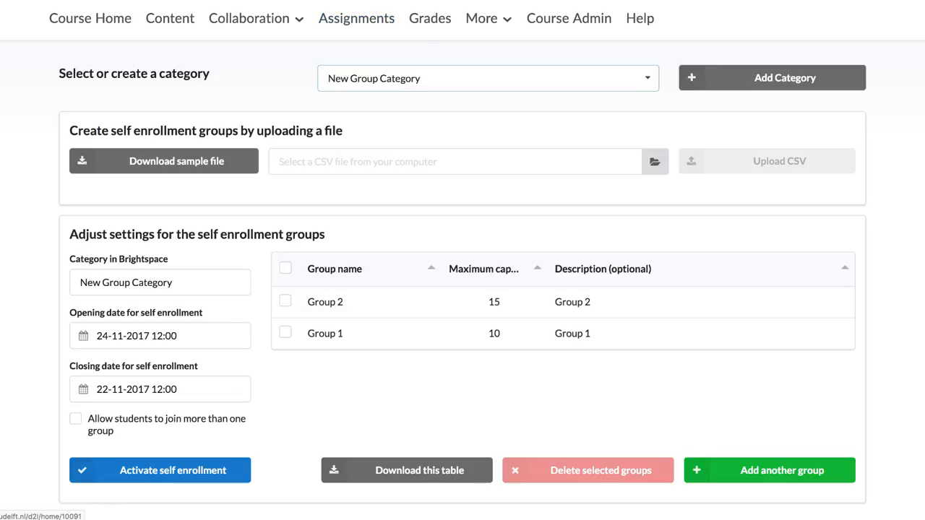
click(249, 17)
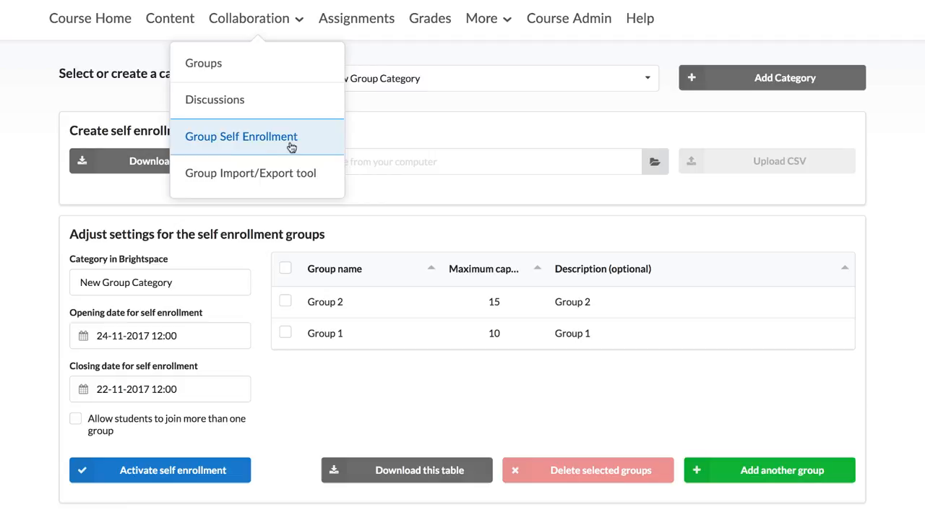
Review the Group Import/Export tool's Import, Export and Download classlist views.
click(250, 173)
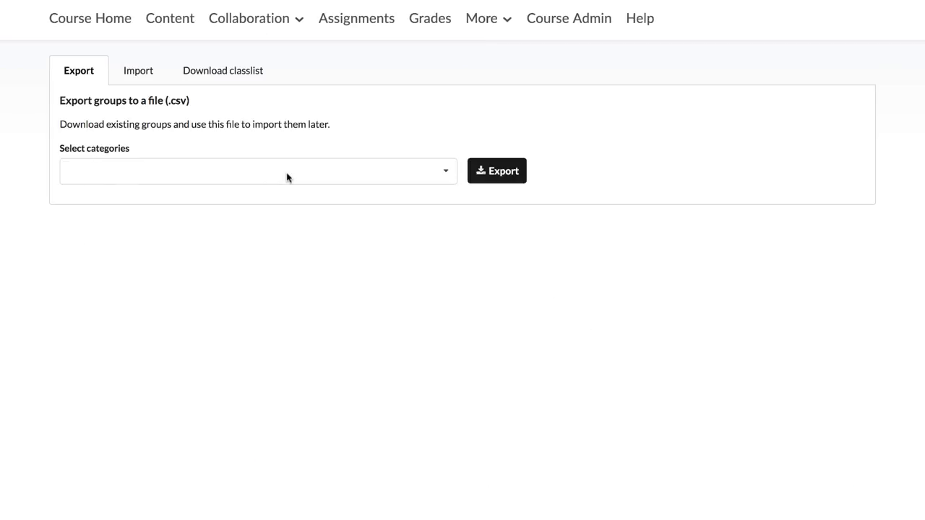
click(137, 70)
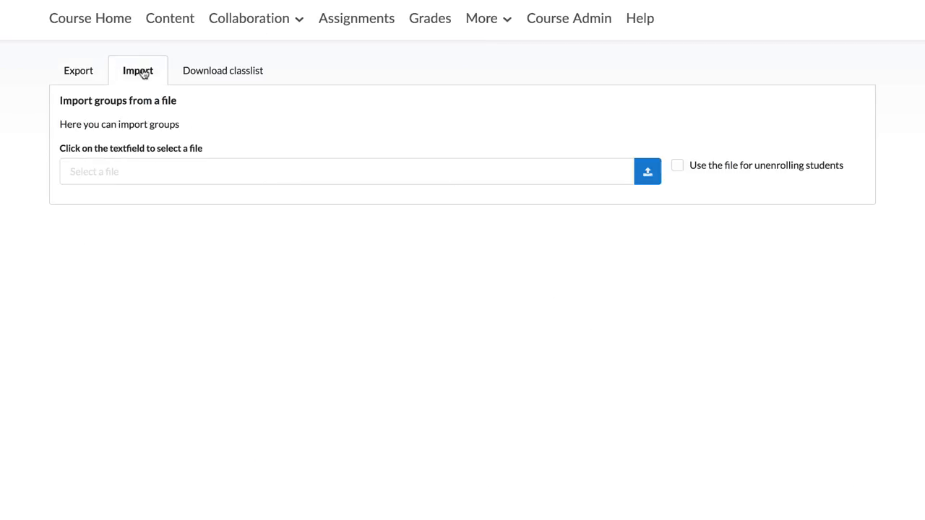
click(78, 69)
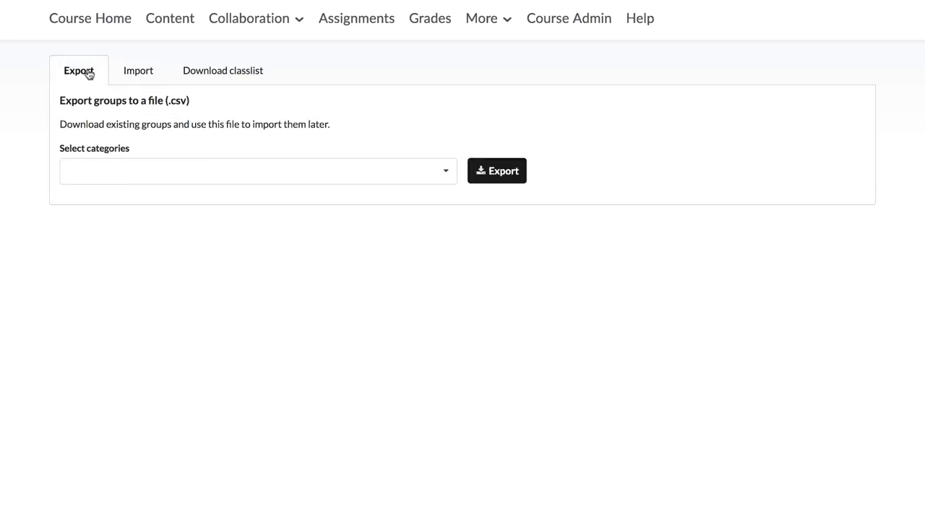
mouse_move(231, 72)
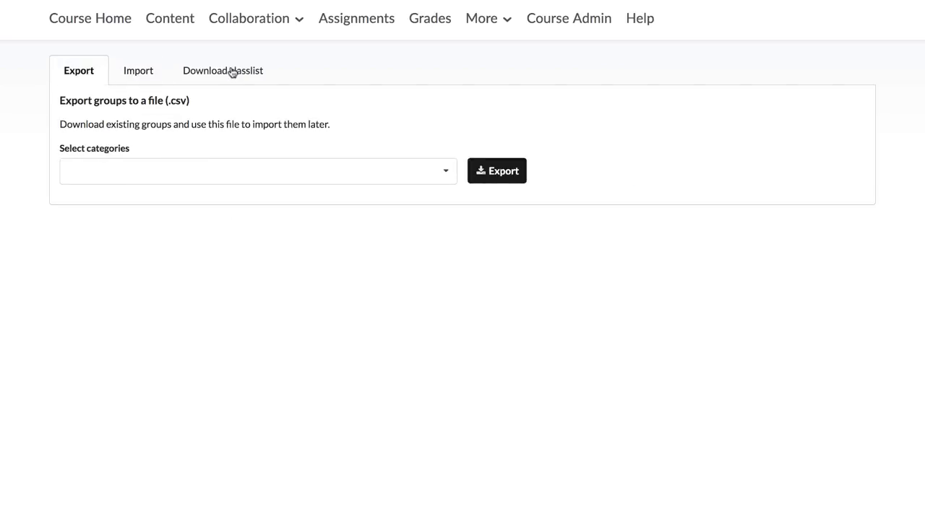
click(223, 69)
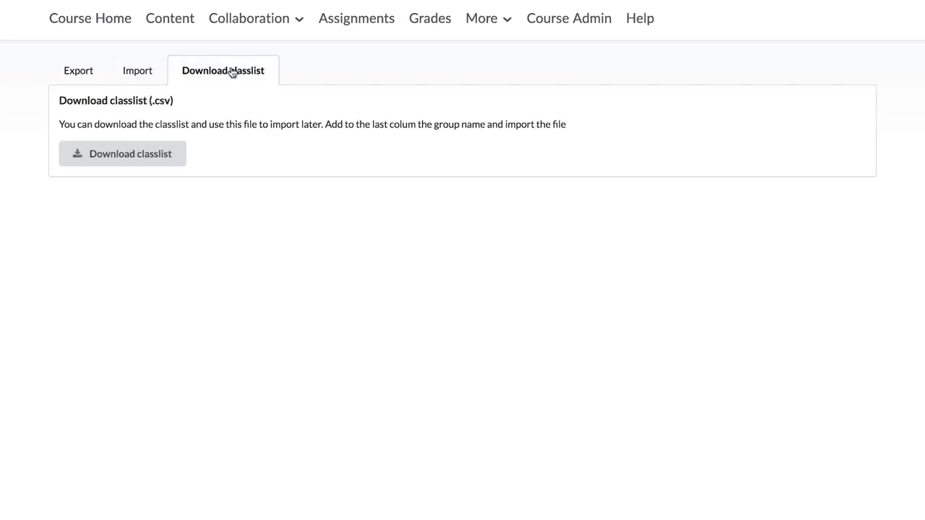
click(78, 69)
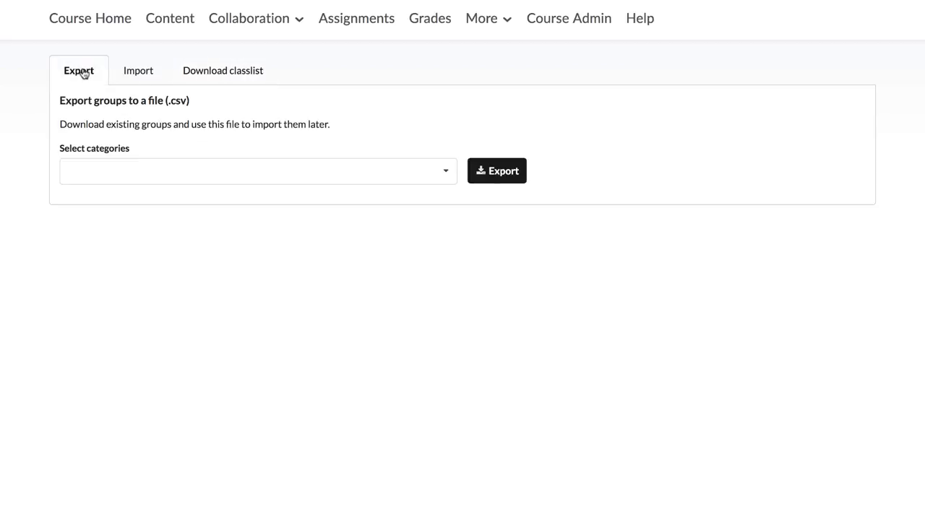
Show the Enter Grades view of the course gradebook.
click(430, 17)
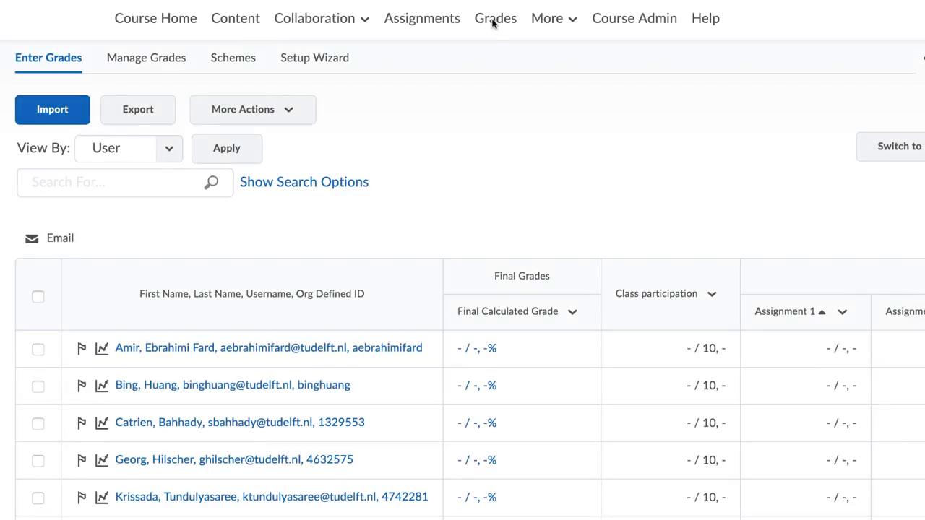